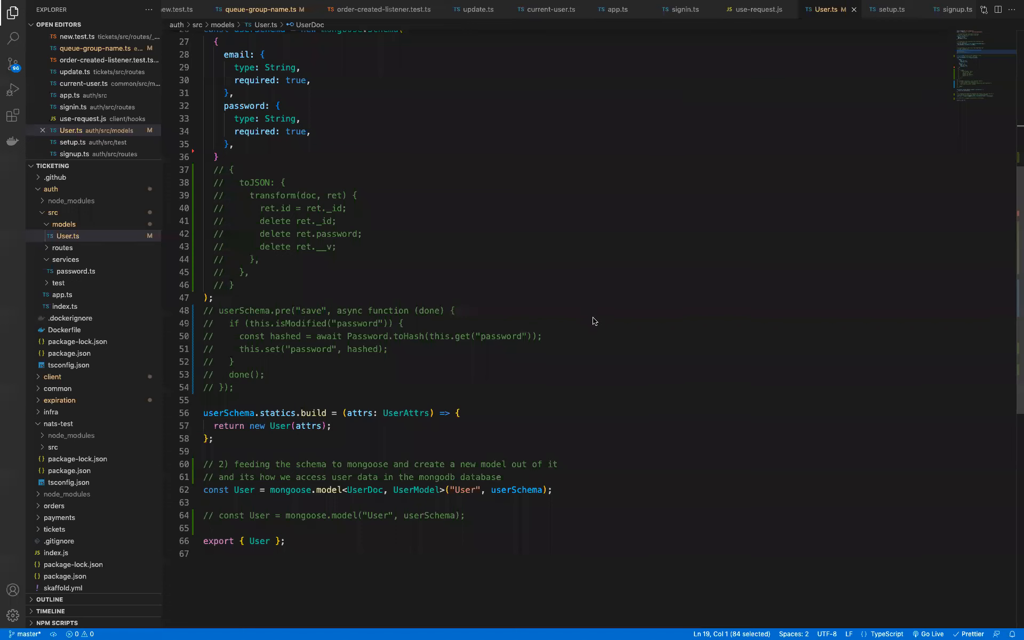
pyautogui.moveTo(610, 318)
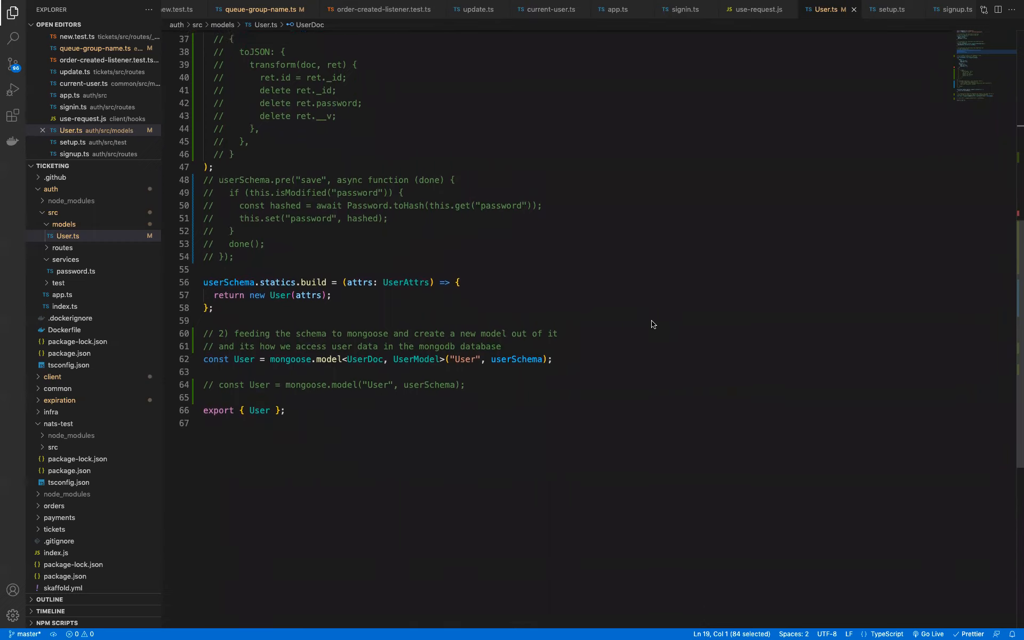
# Step: Scroll User.ts down to the mongoose.model<UserDoc, UserModel> call on line 62
pyautogui.scroll(-3)
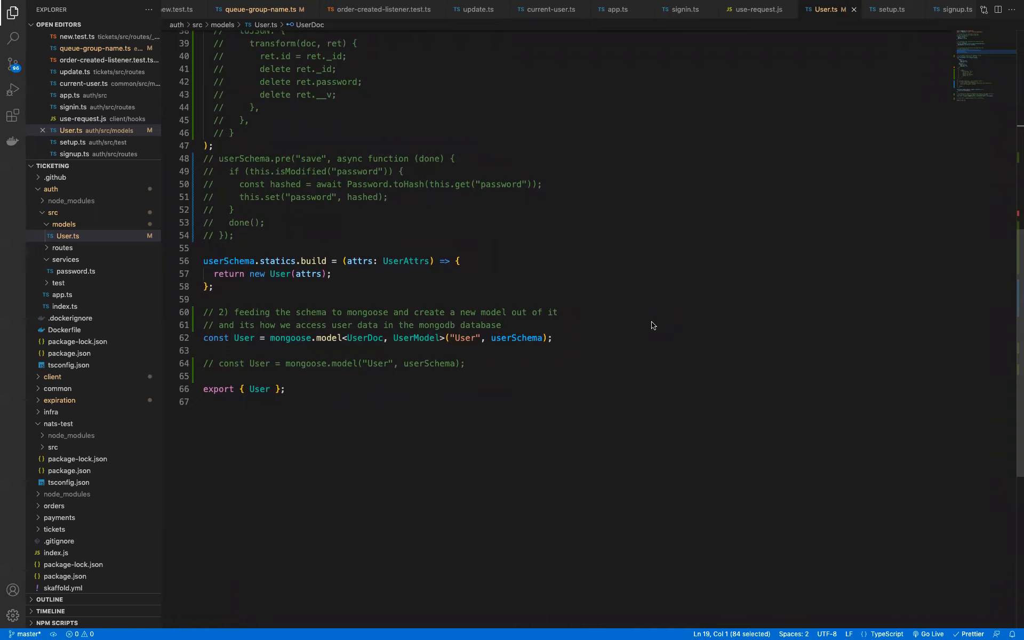
pyautogui.moveTo(511, 345)
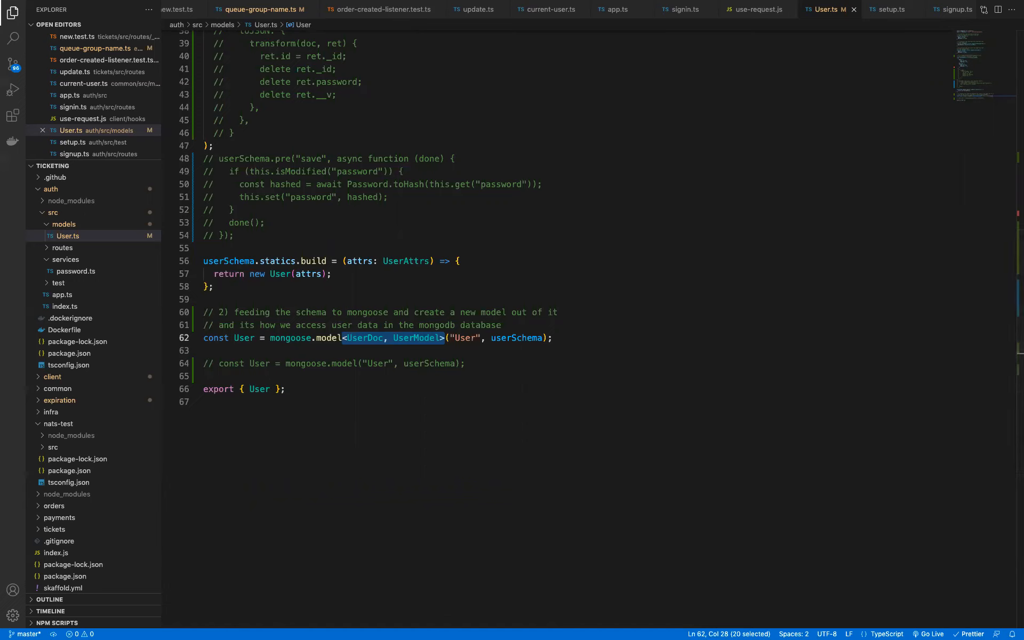
pyautogui.moveTo(328, 338)
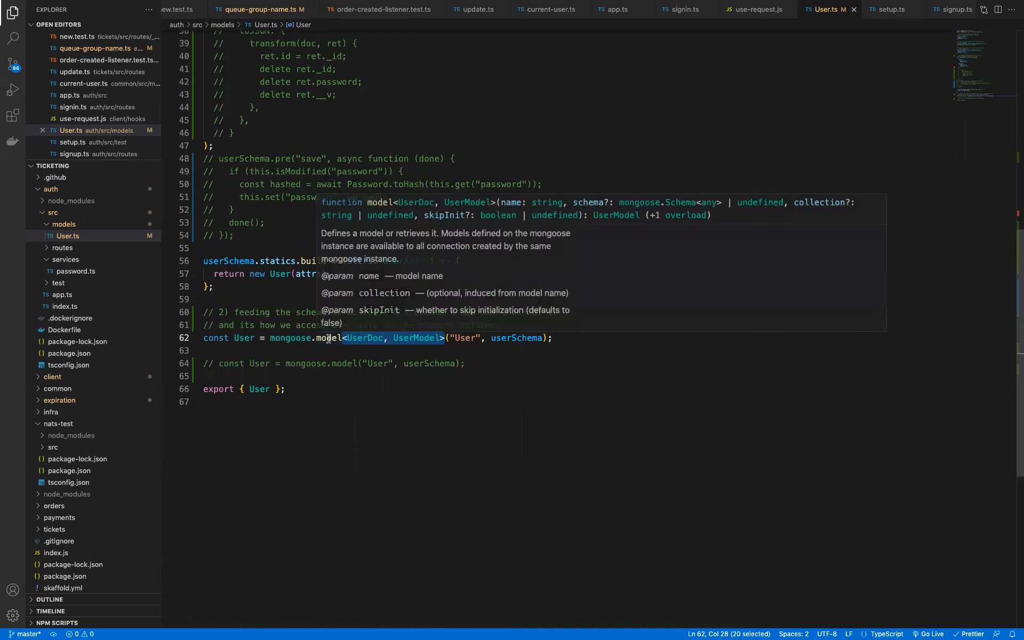
pyautogui.moveTo(356, 364)
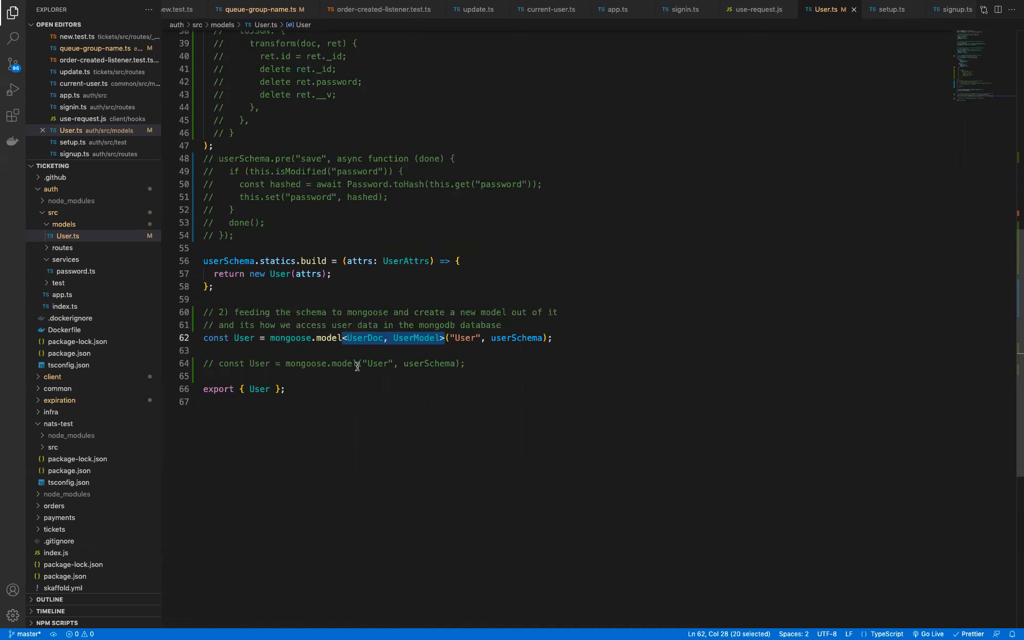
pyautogui.moveTo(217, 328)
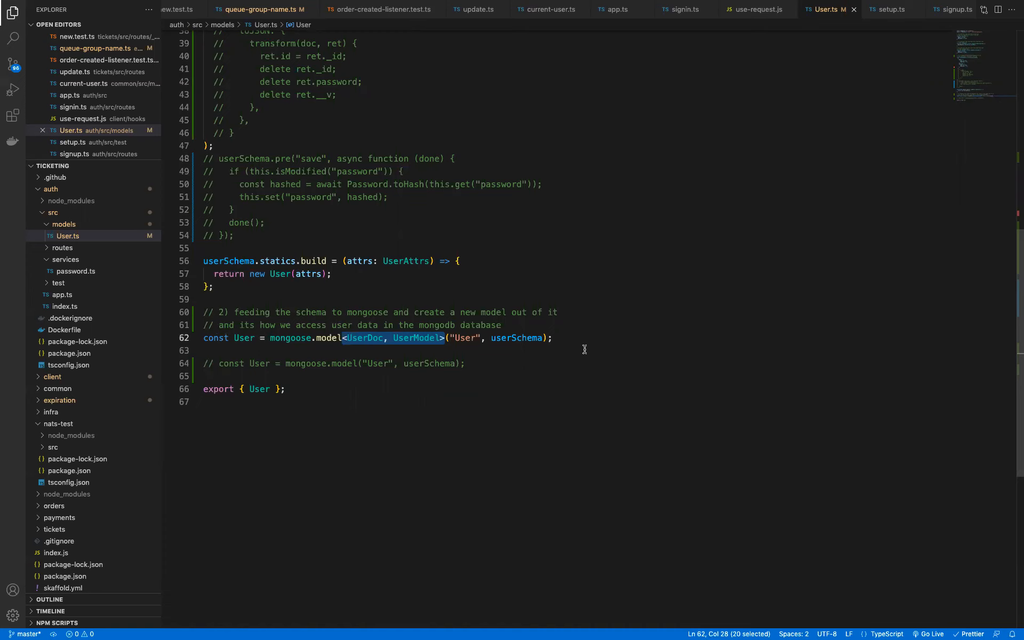
pyautogui.moveTo(591, 348)
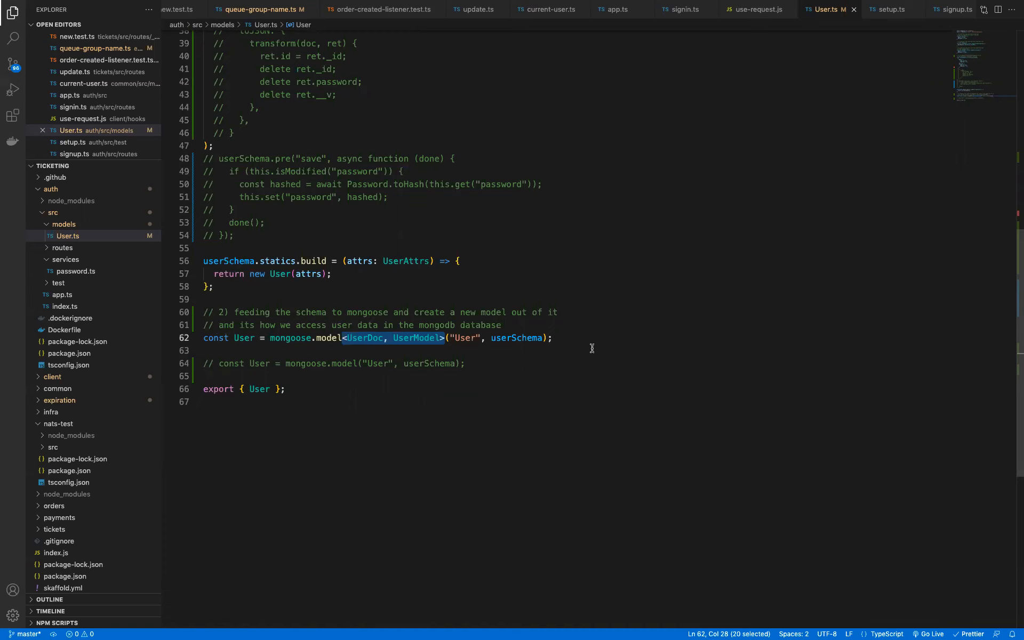
pyautogui.moveTo(593, 353)
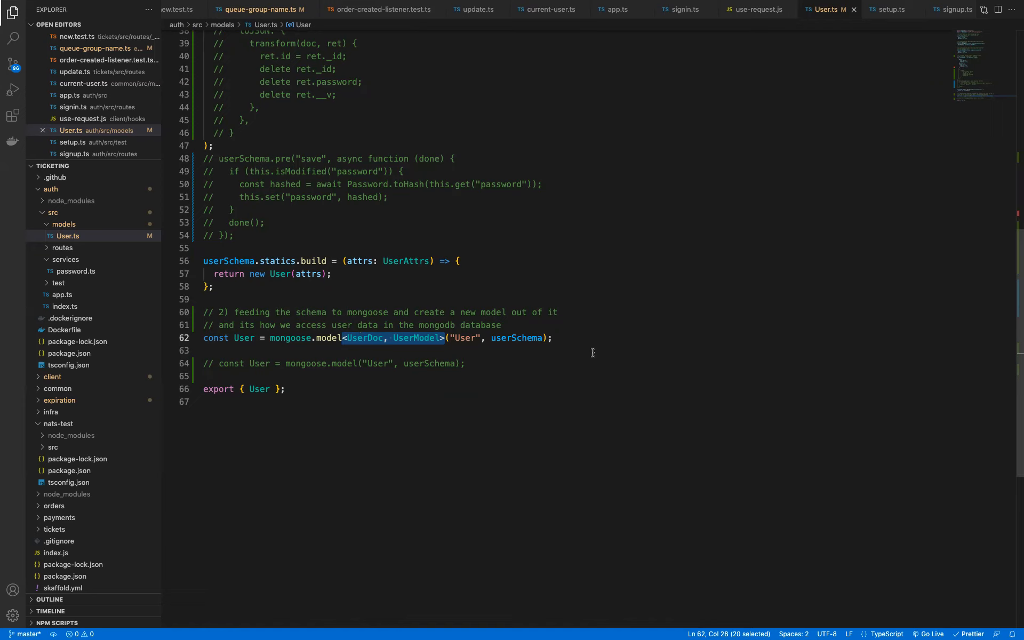
pyautogui.moveTo(595, 352)
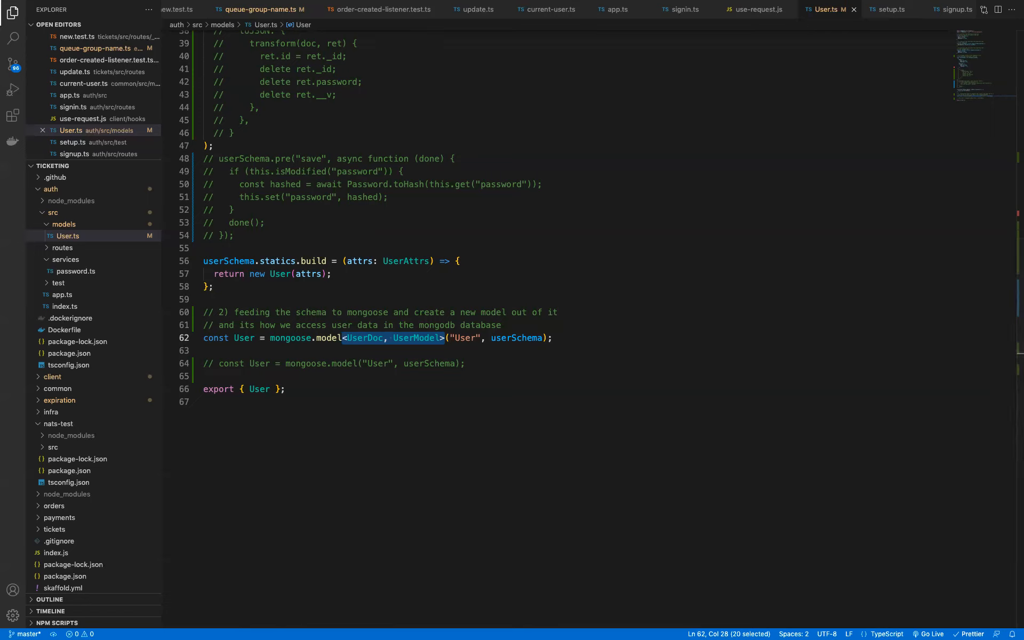
pyautogui.moveTo(375, 354)
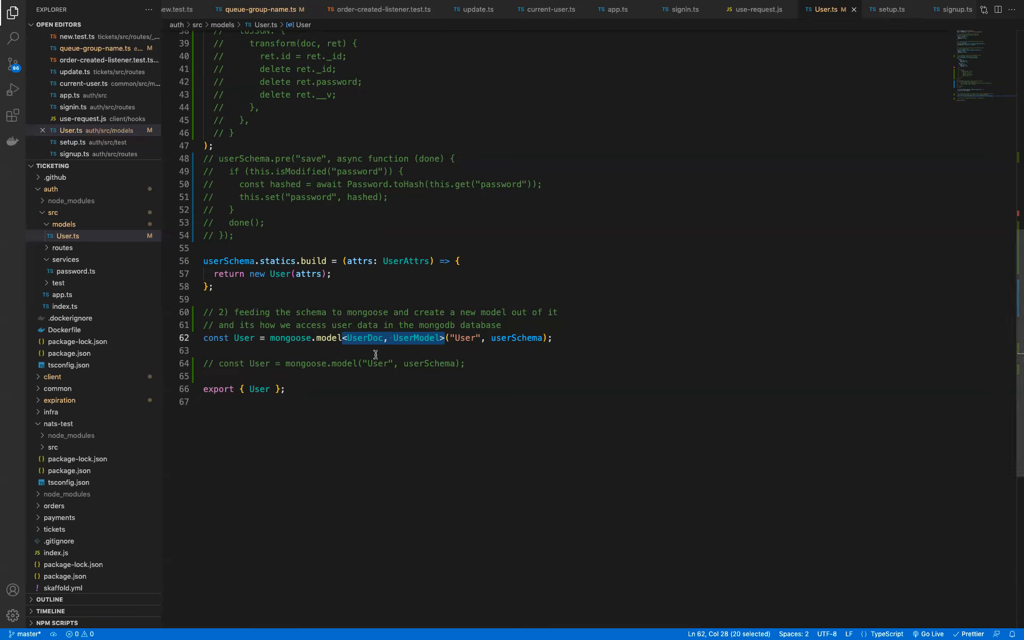
pyautogui.moveTo(382, 367)
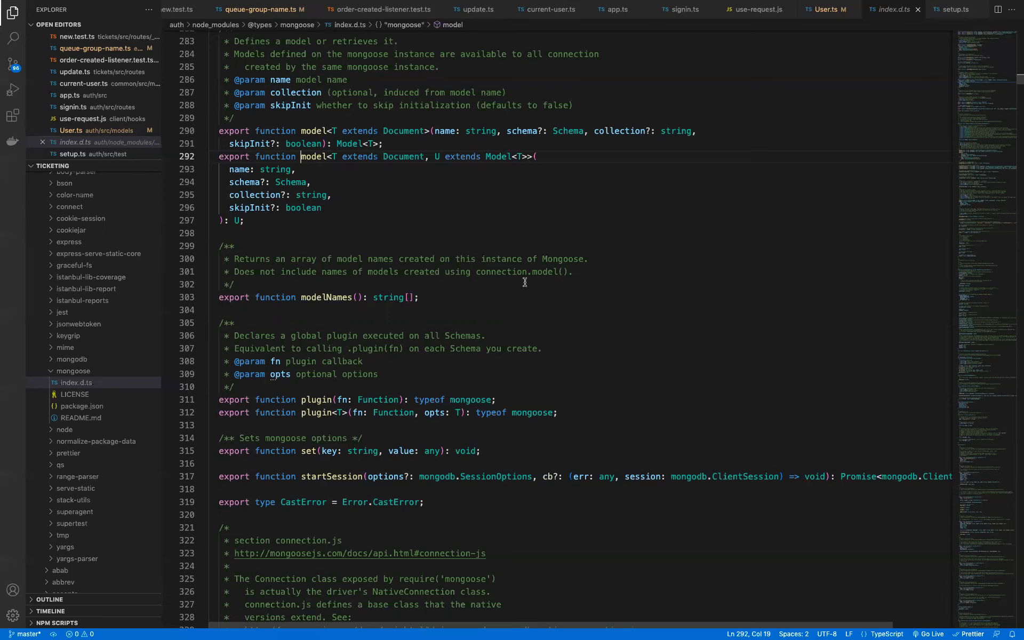
pyautogui.moveTo(535, 174)
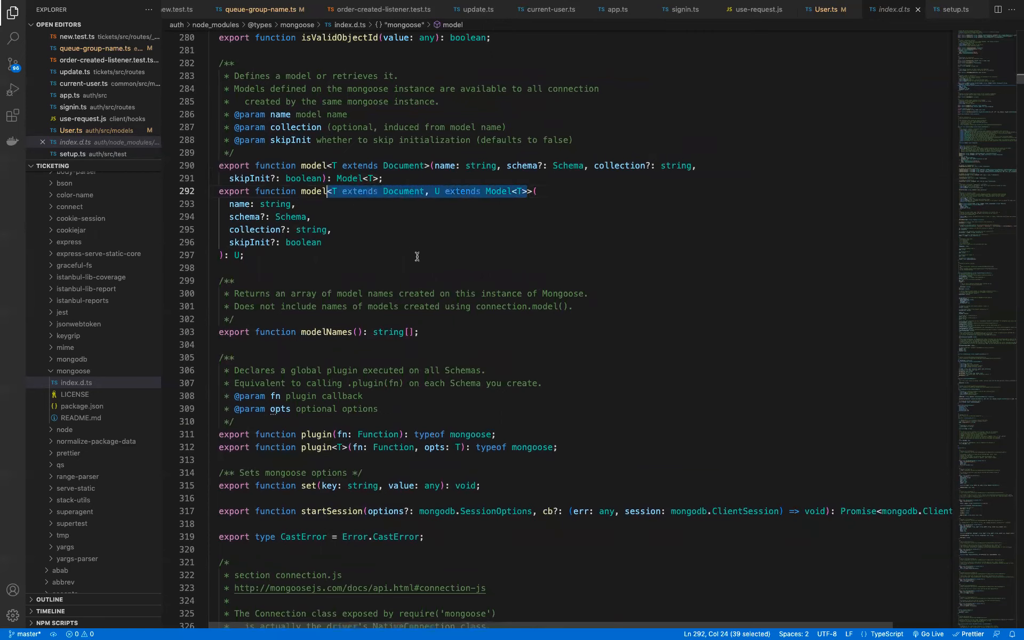
pyautogui.moveTo(423, 254)
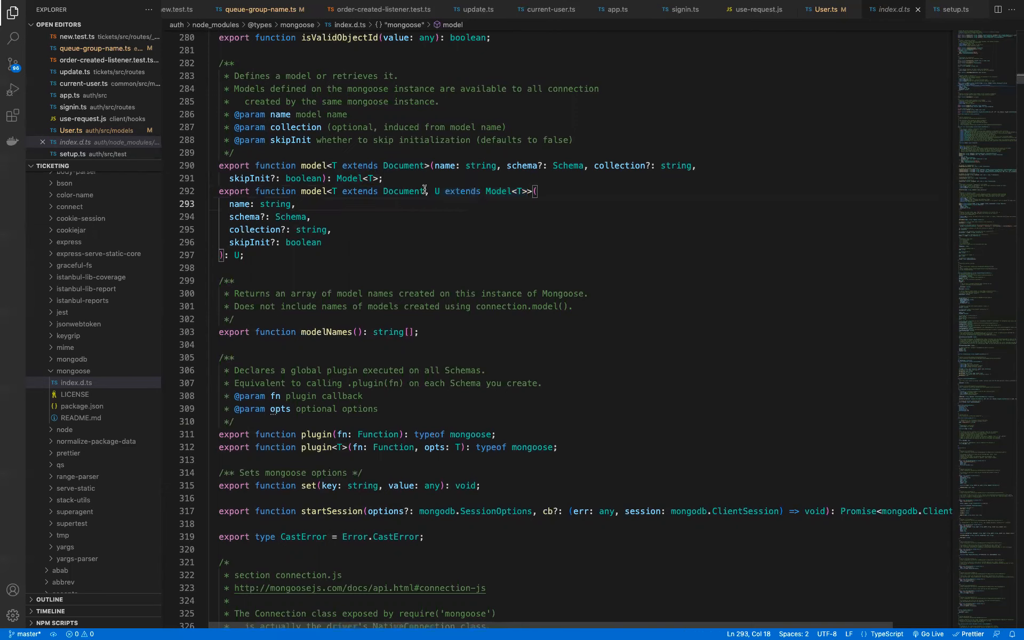
# Step: Highlight the U extends Model<T> type parameter on line 292 of index.d.ts
pyautogui.moveTo(334, 191); pyautogui.dragTo(422, 191)
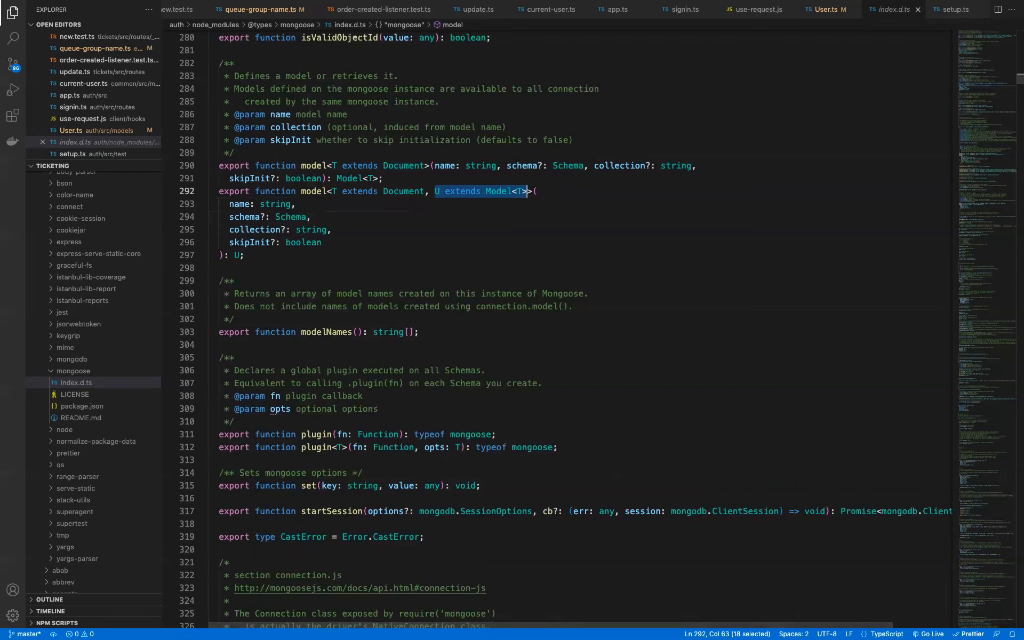
pyautogui.moveTo(426, 367)
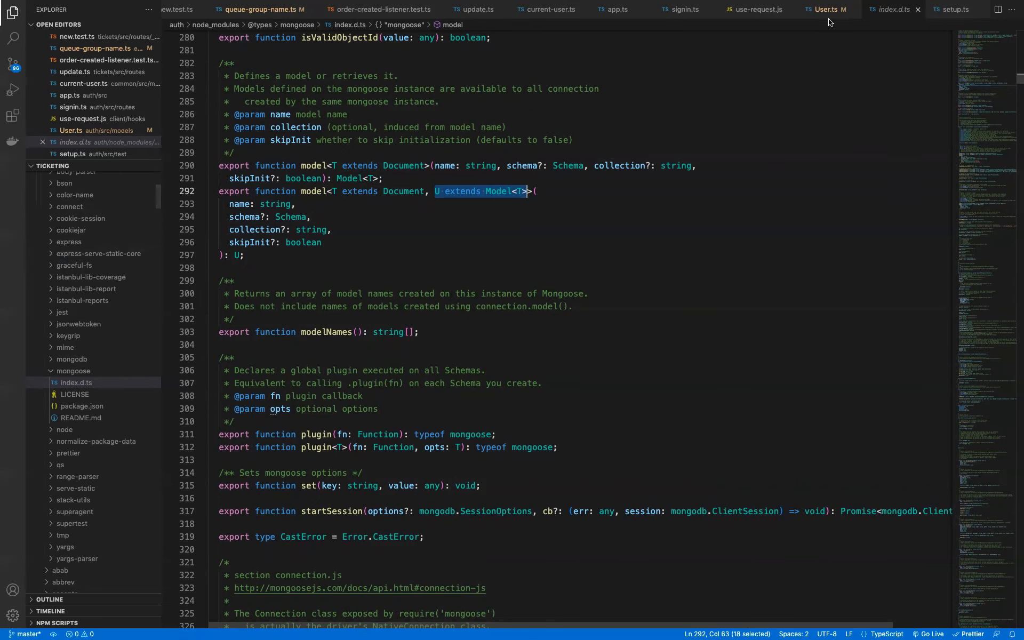
# Step: Back in User.ts, highlight UserModel in the mongoose.model call on line 62
pyautogui.click(823, 9)
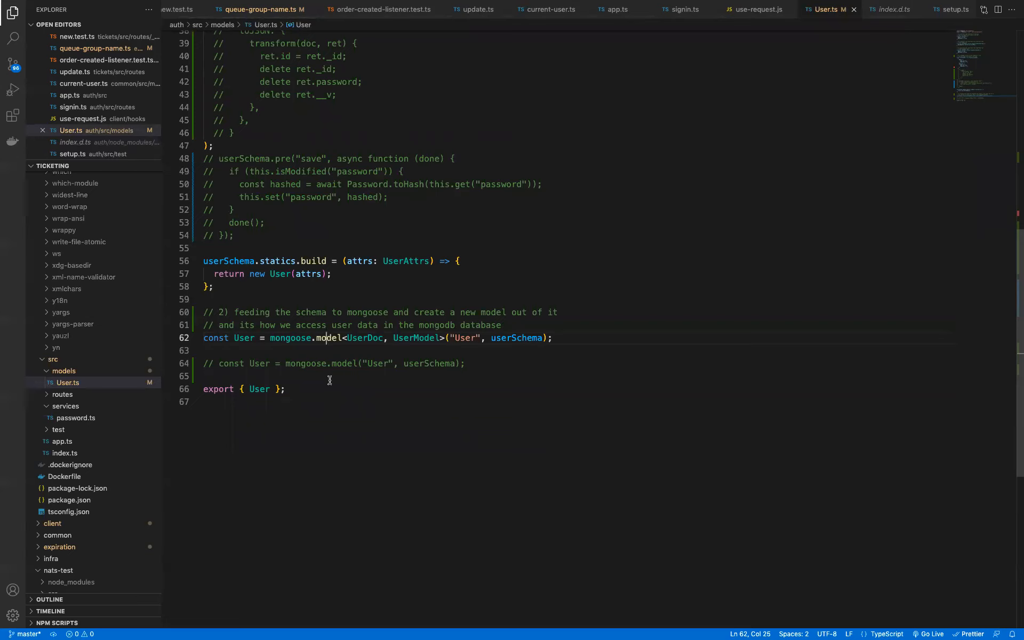
pyautogui.moveTo(373, 363)
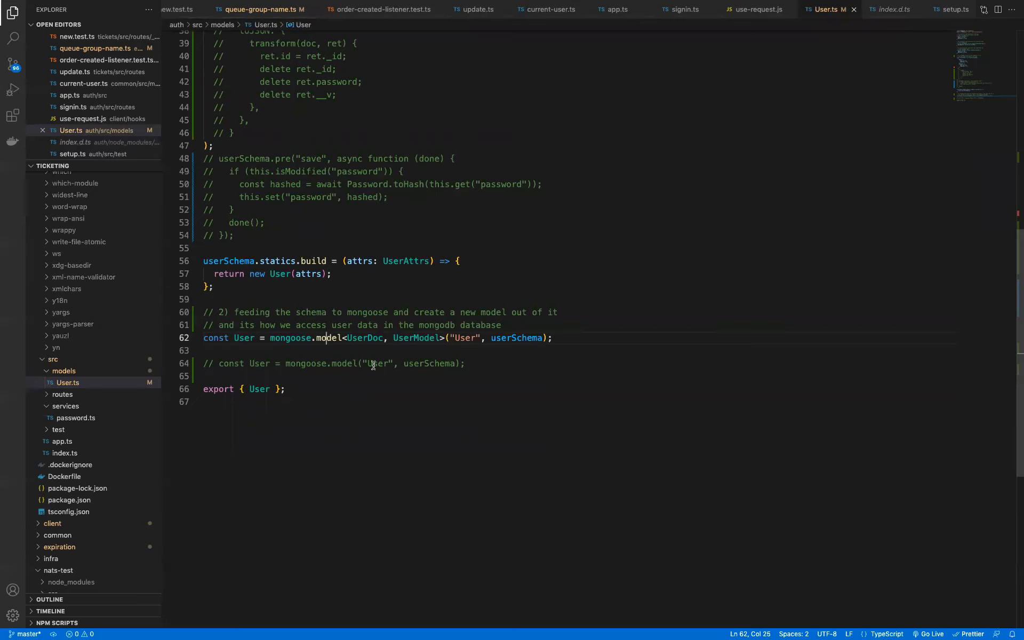
pyautogui.doubleClick(416, 338)
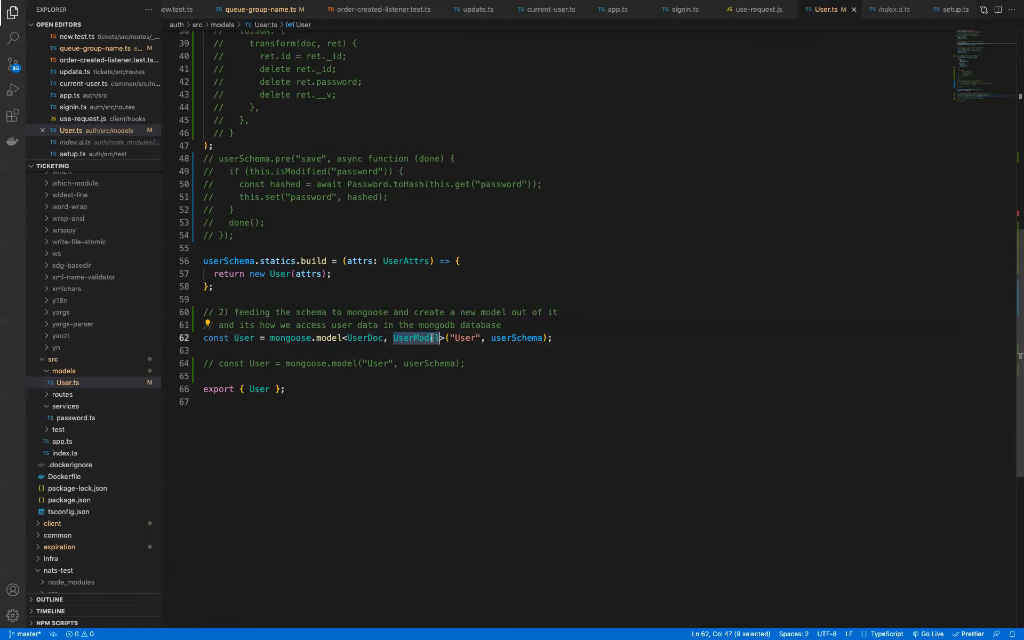
pyautogui.moveTo(433, 352)
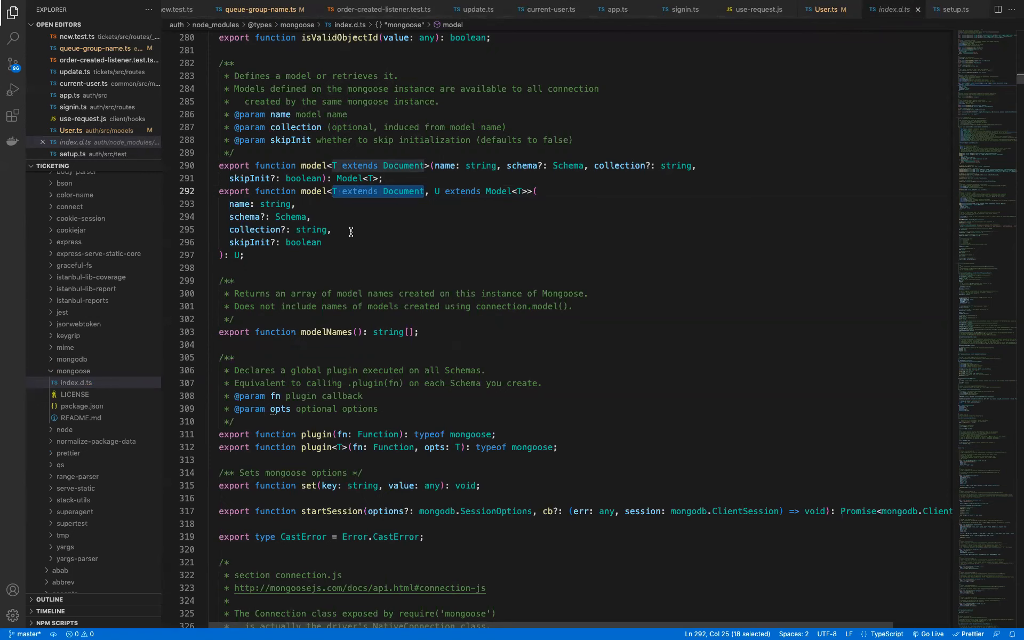
pyautogui.moveTo(529, 191)
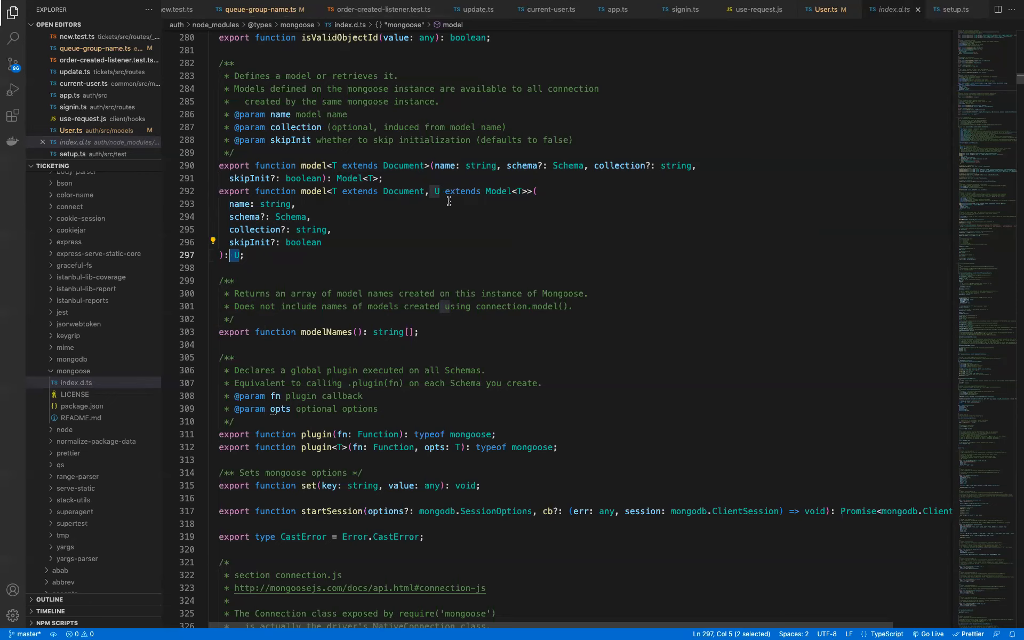
pyautogui.moveTo(439, 192)
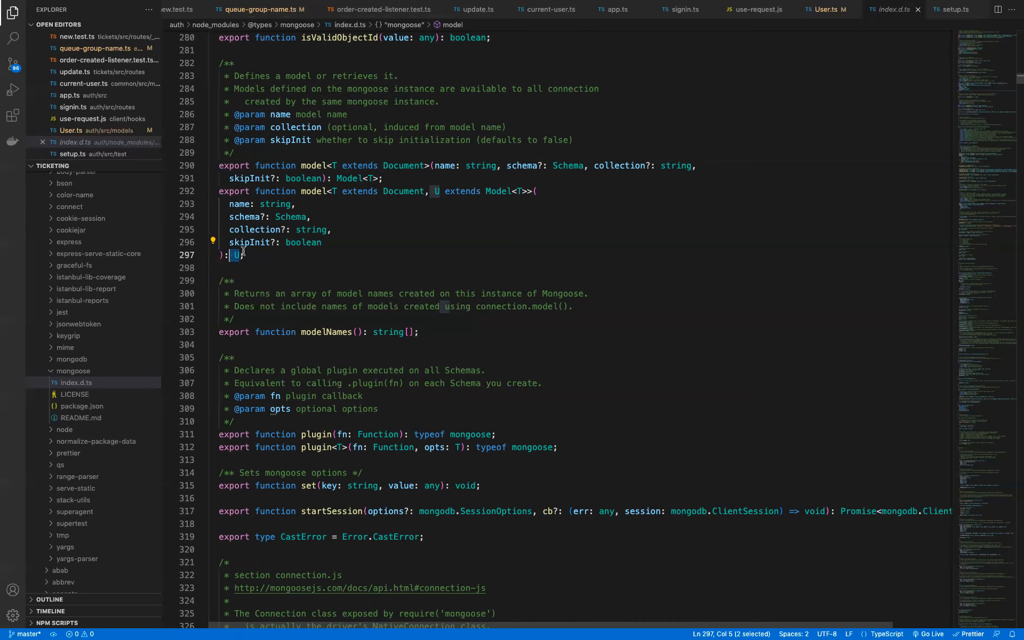
pyautogui.moveTo(251, 255)
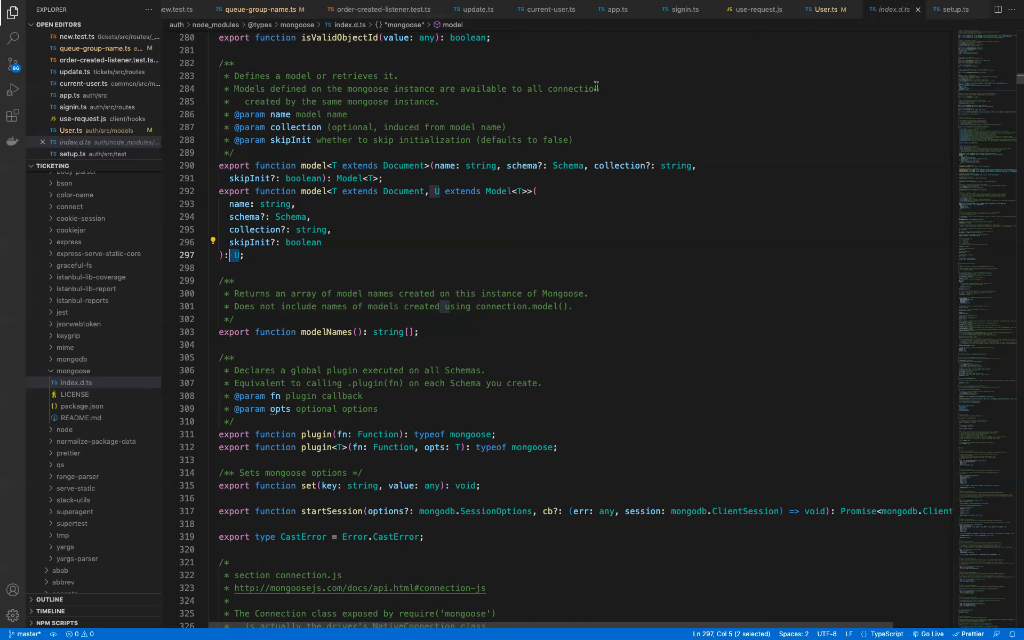
# Step: Switch back to User.ts showing the mongoose.model<UserDoc, UserModel> call
pyautogui.click(824, 10)
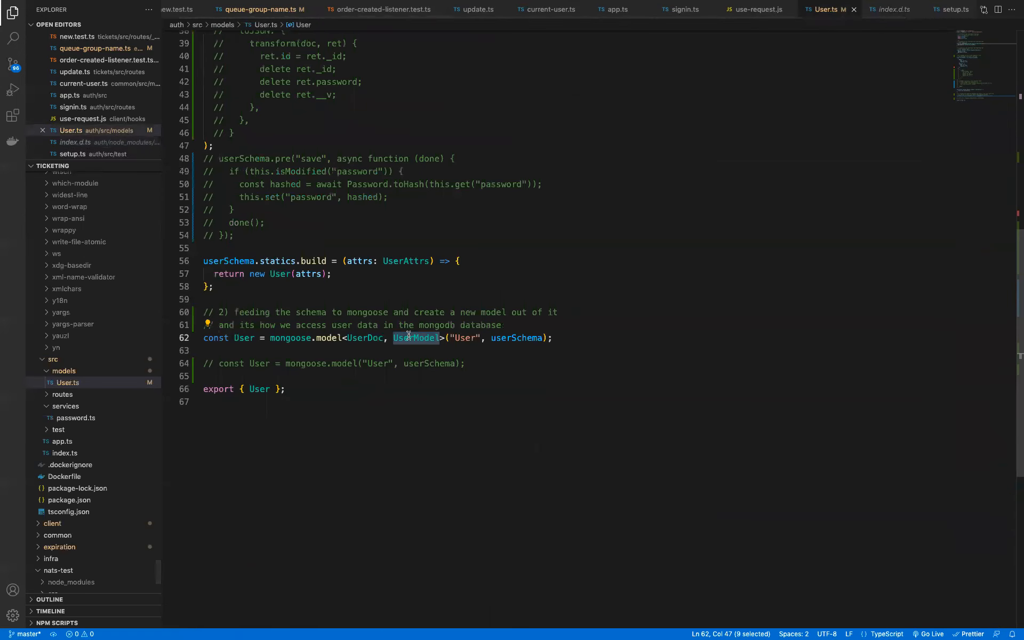
pyautogui.moveTo(468, 384)
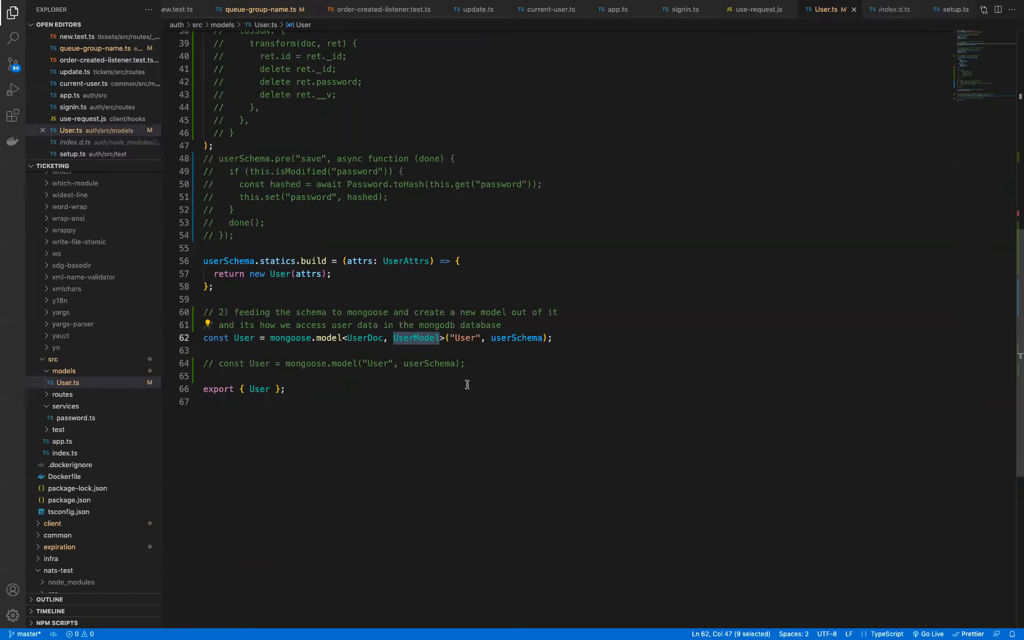
pyautogui.moveTo(261, 347)
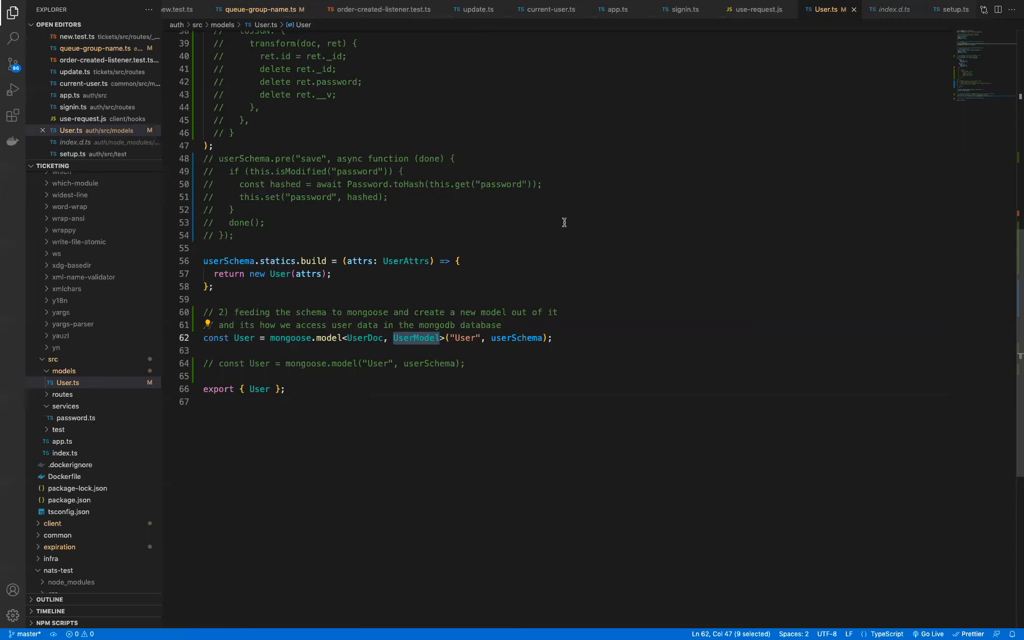
pyautogui.moveTo(770, 5)
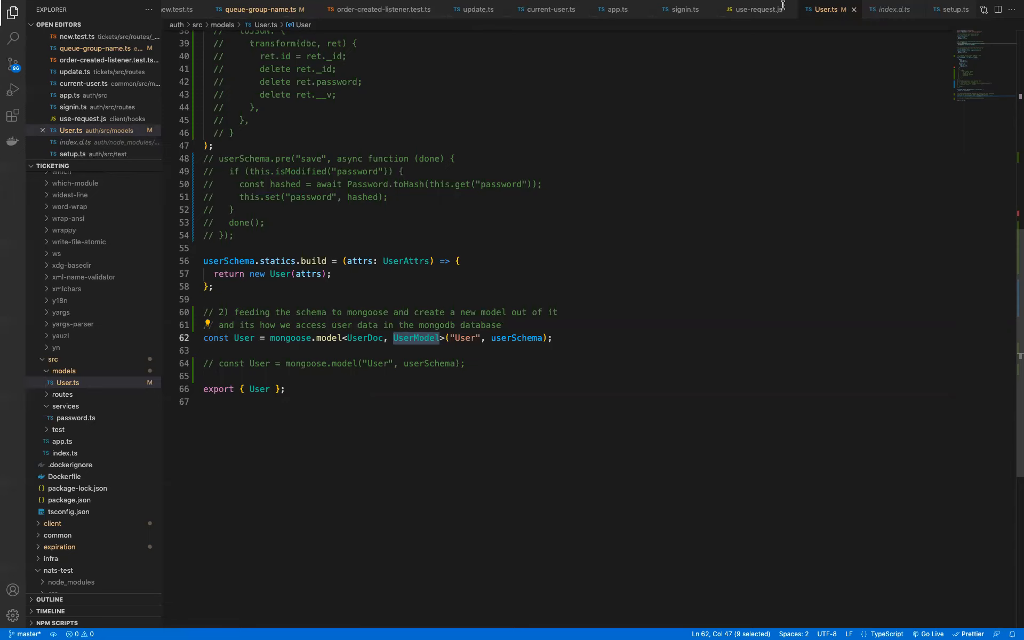